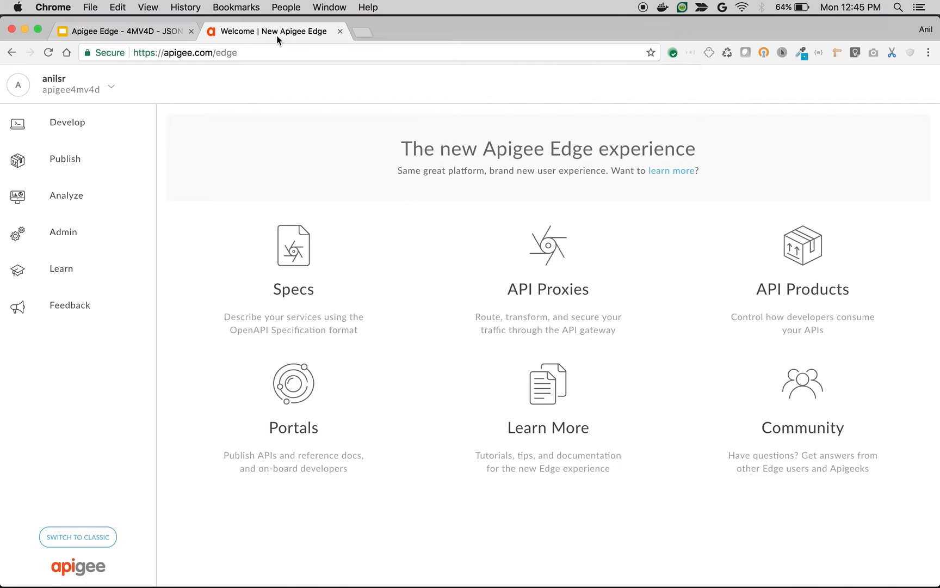
Show the organization's API Proxies list from the Apigee Edge welcome page
{"action": "left_click", "coordinate": [547, 278]}
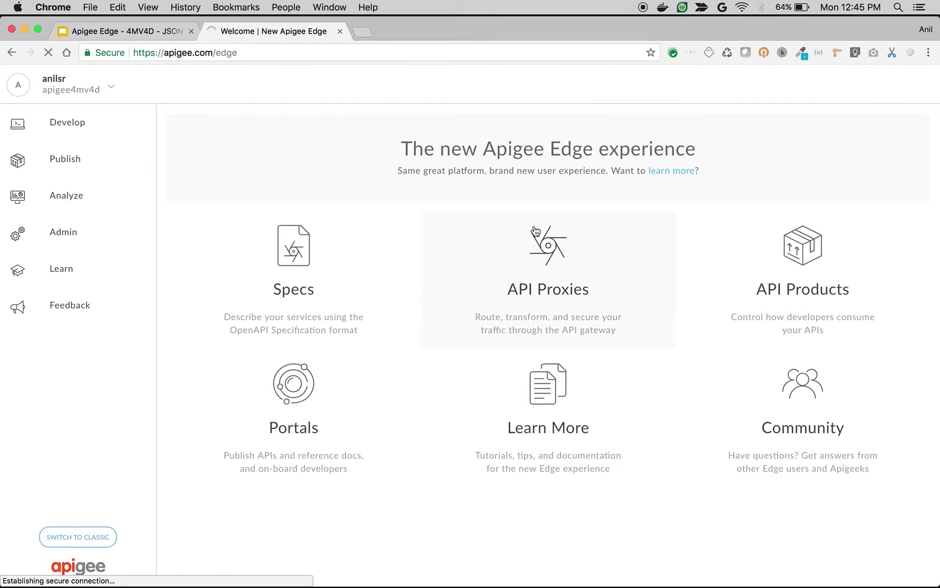
{"action": "left_click", "coordinate": [547, 279]}
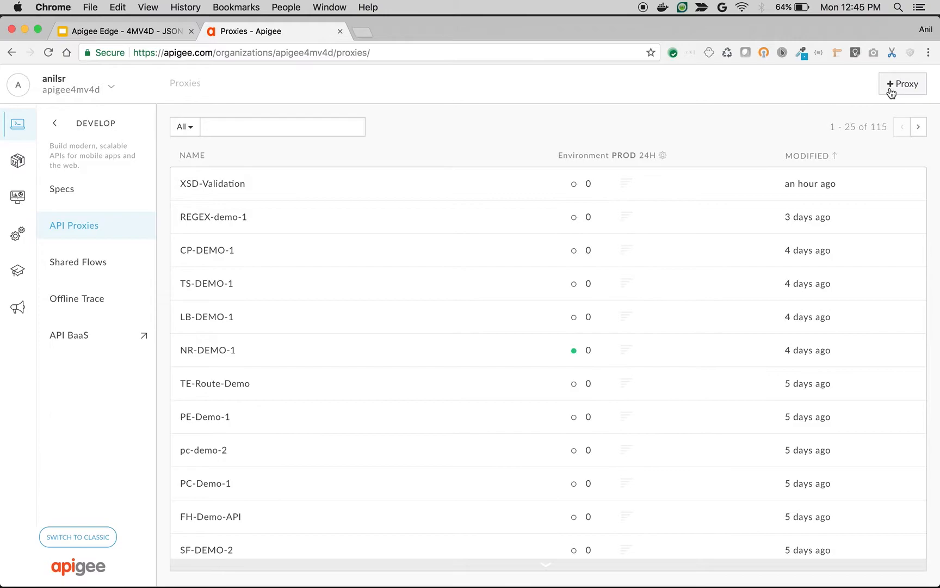
Start a new proxy named JSON-Validation with base path /v1/jv-mock
{"action": "left_click", "coordinate": [902, 84]}
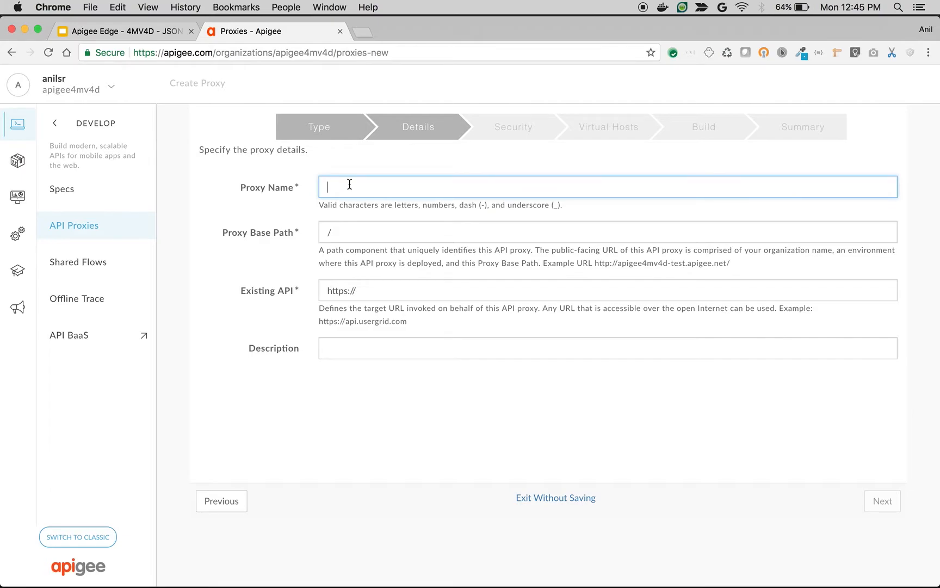
{"action": "type", "text": "JSON-Validation"}
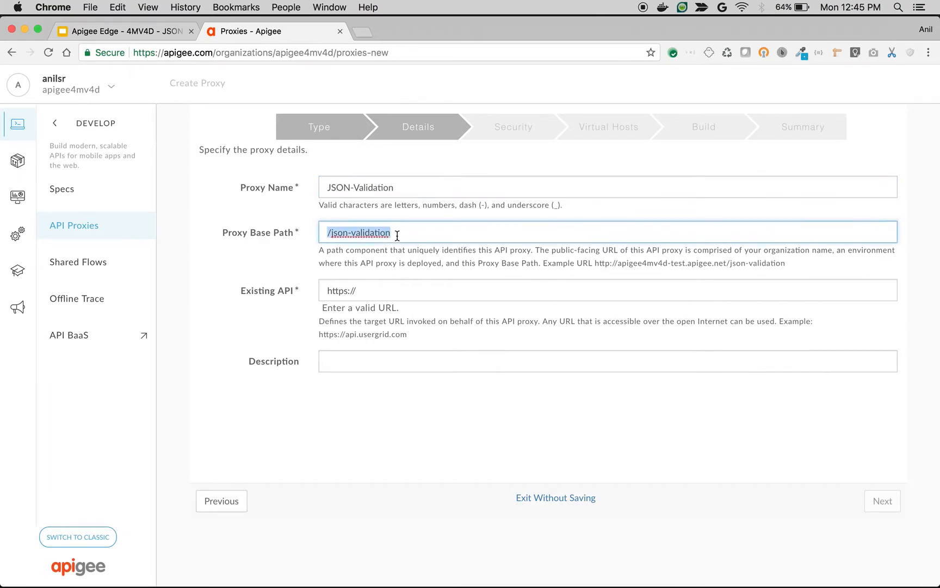
{"action": "type", "text": "/v1/"}
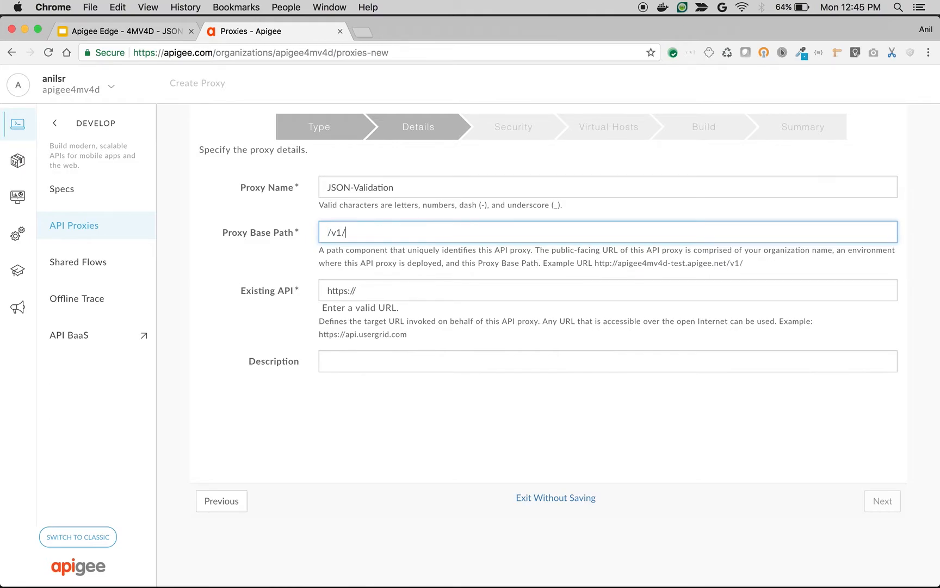
{"action": "type", "text": "jv-mocl"}
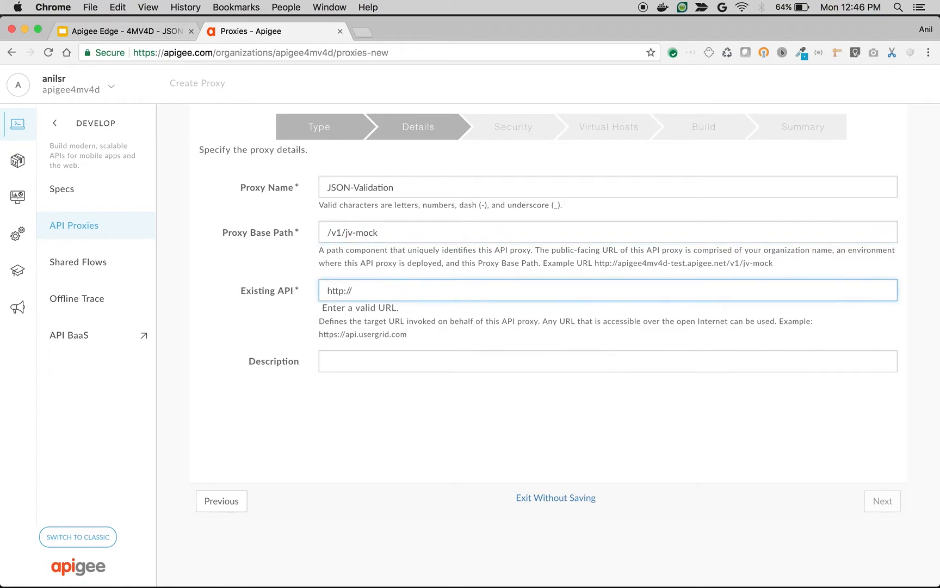
{"action": "type", "text": "httpb"}
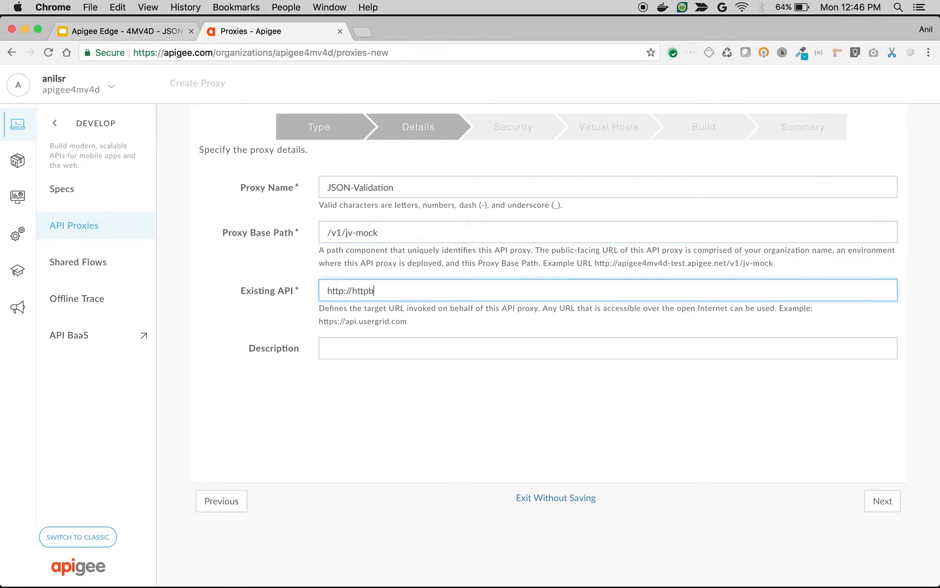
{"action": "type", "text": "in.org/pos"}
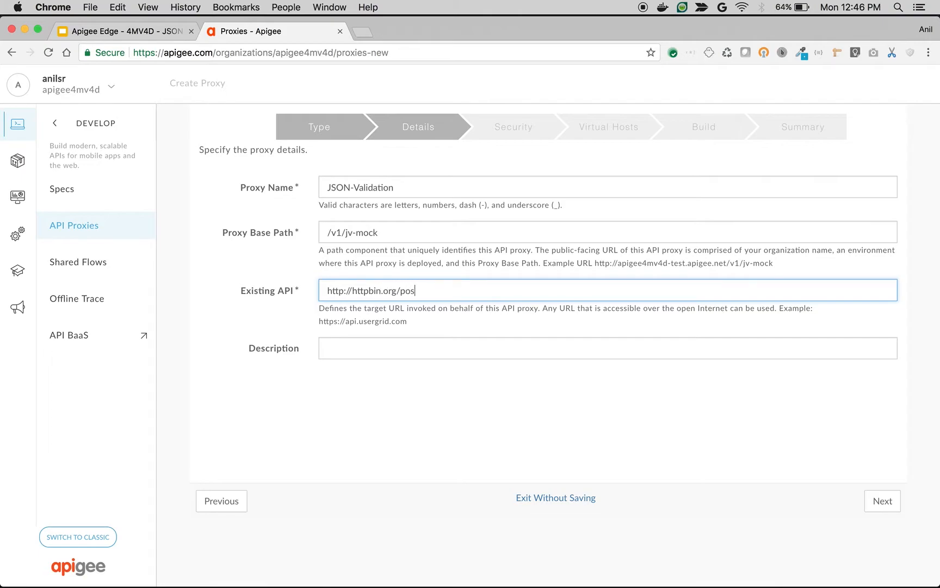
{"action": "type", "text": "t"}
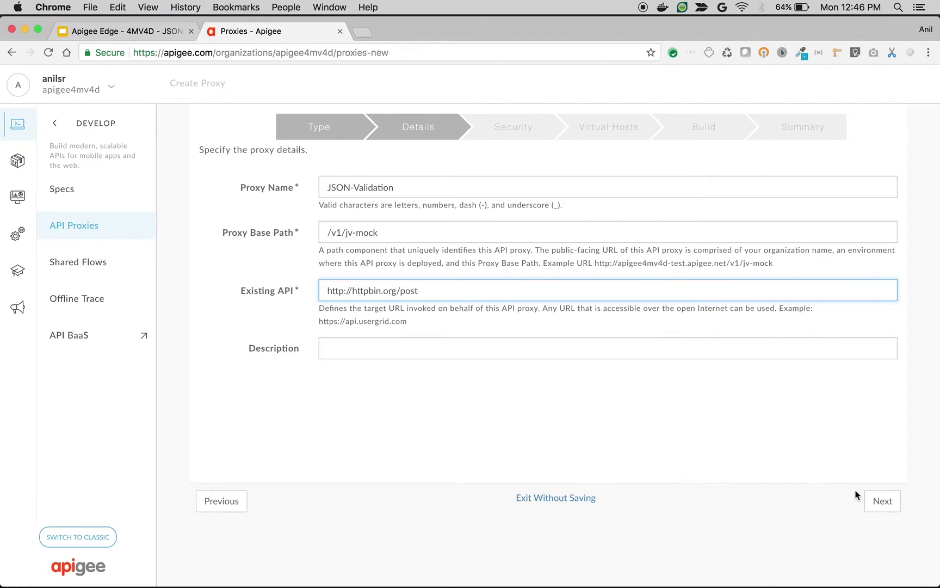
Accept pass-through security and default virtual hosts, then build and deploy the proxy to test
{"action": "left_click", "coordinate": [881, 501]}
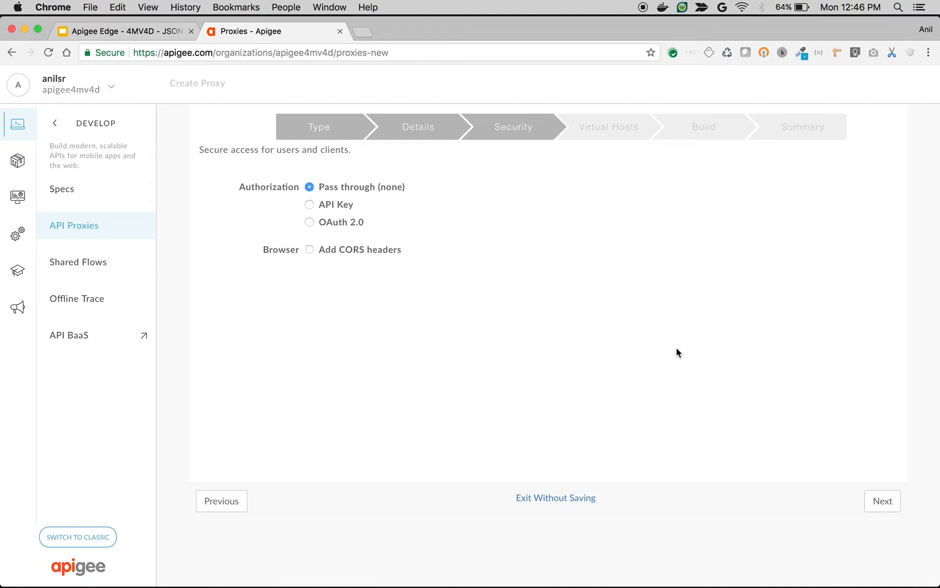
{"action": "left_click", "coordinate": [881, 500]}
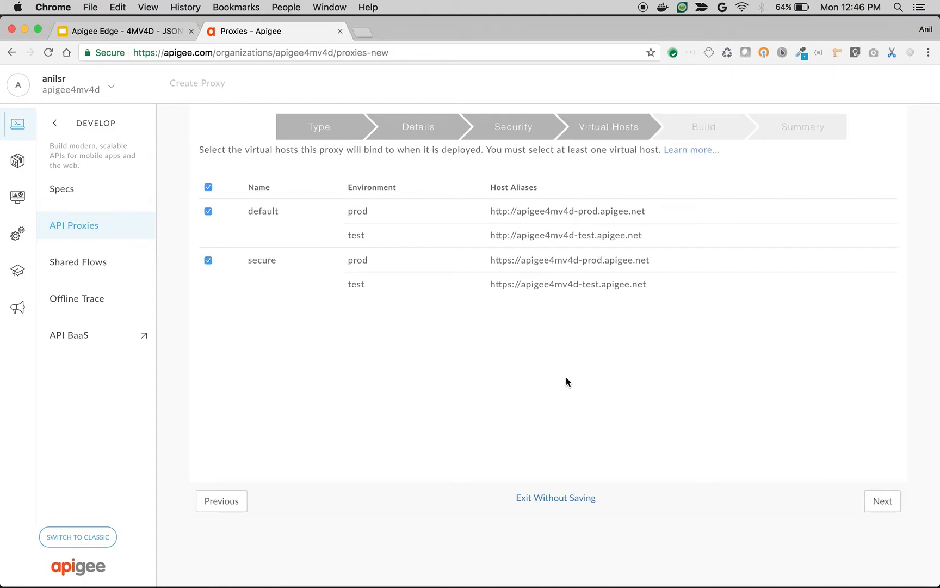
{"action": "left_click", "coordinate": [881, 500]}
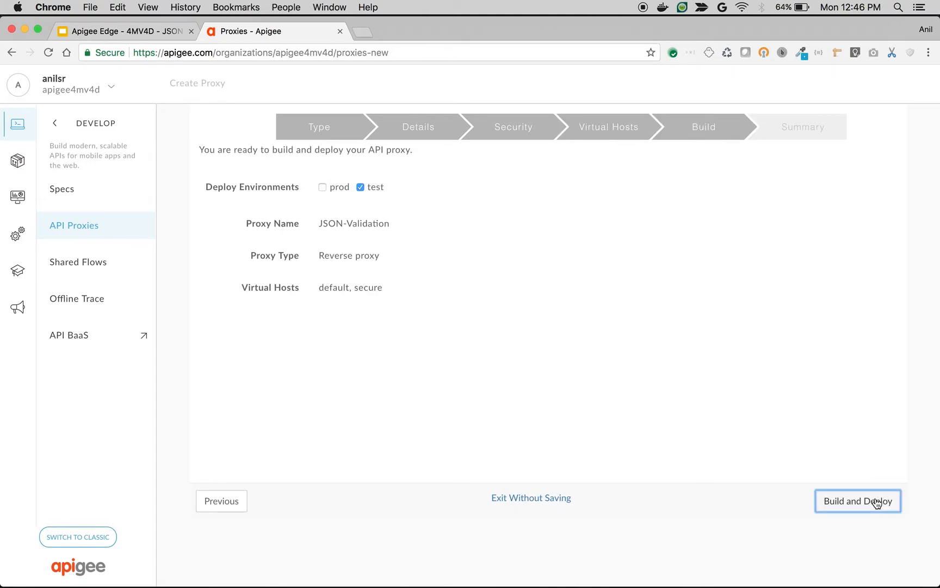
{"action": "left_click", "coordinate": [858, 501]}
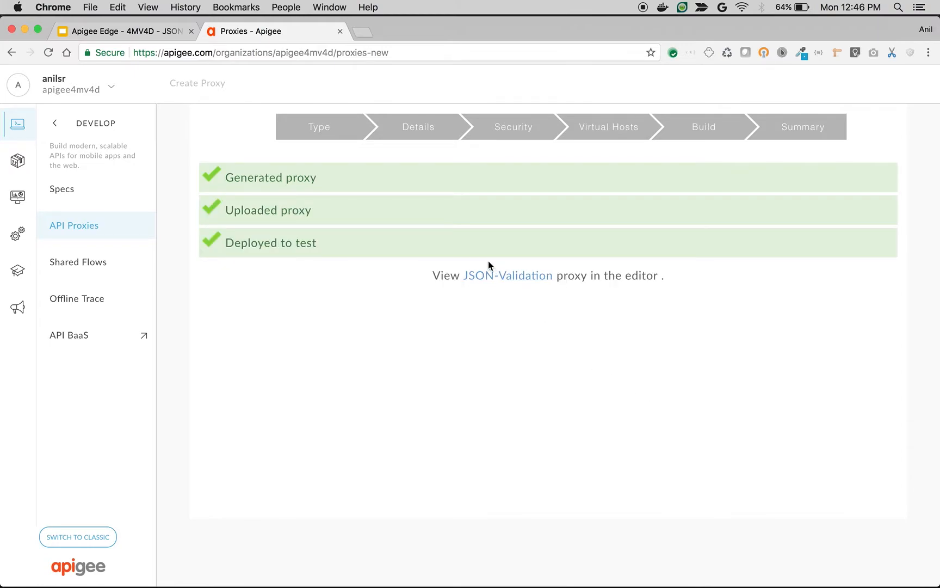
Open the JSON-Validation proxy's revision 1 overview and copy its deployed test URL
{"action": "left_click", "coordinate": [507, 275]}
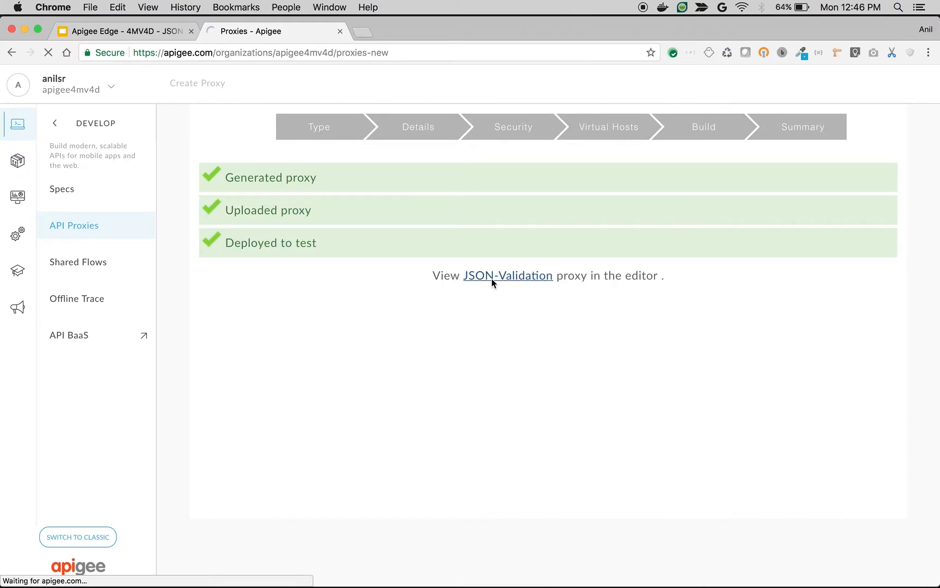
{"action": "left_click", "coordinate": [507, 276]}
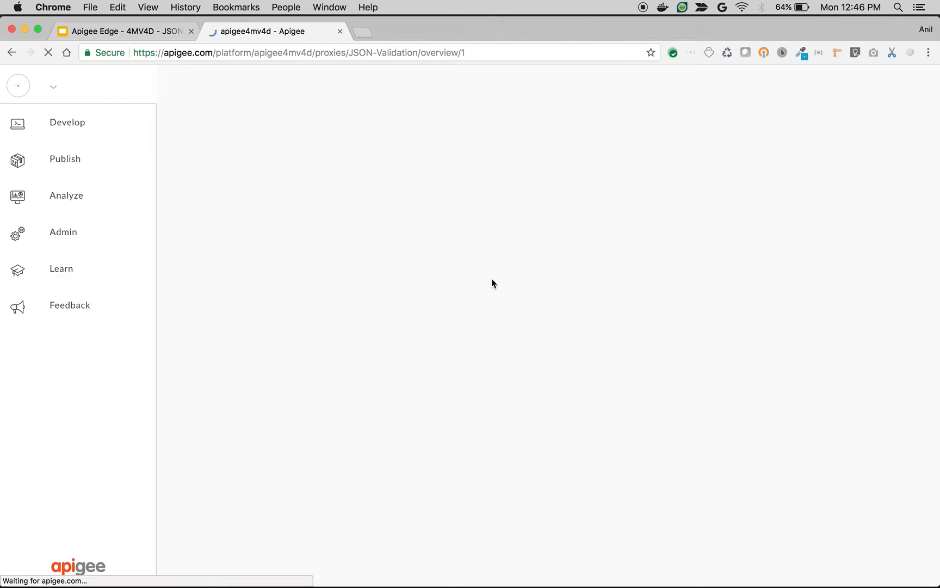
{"action": "right_click", "coordinate": [409, 281]}
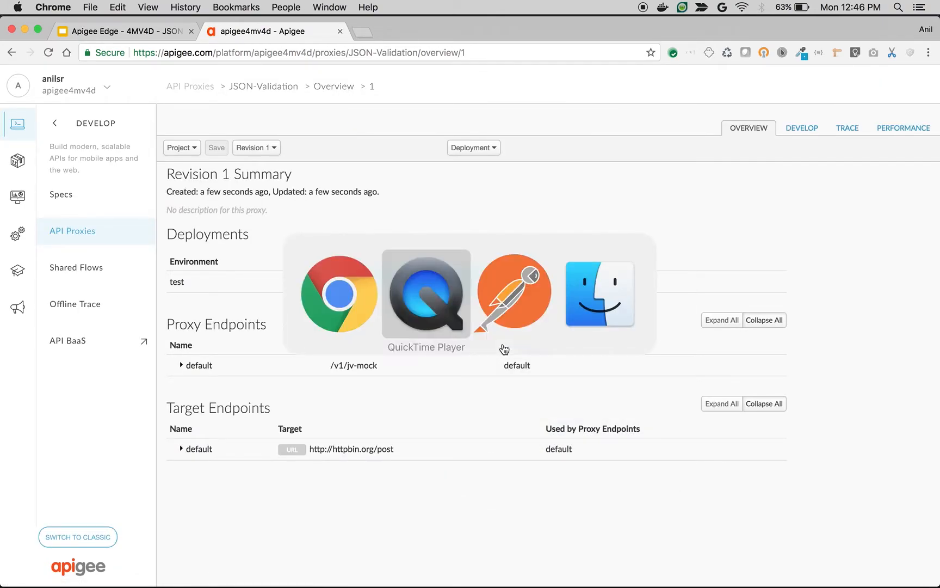
Create a Postman POST request to the jv-mock proxy URL with a raw body
{"action": "left_click", "coordinate": [513, 294]}
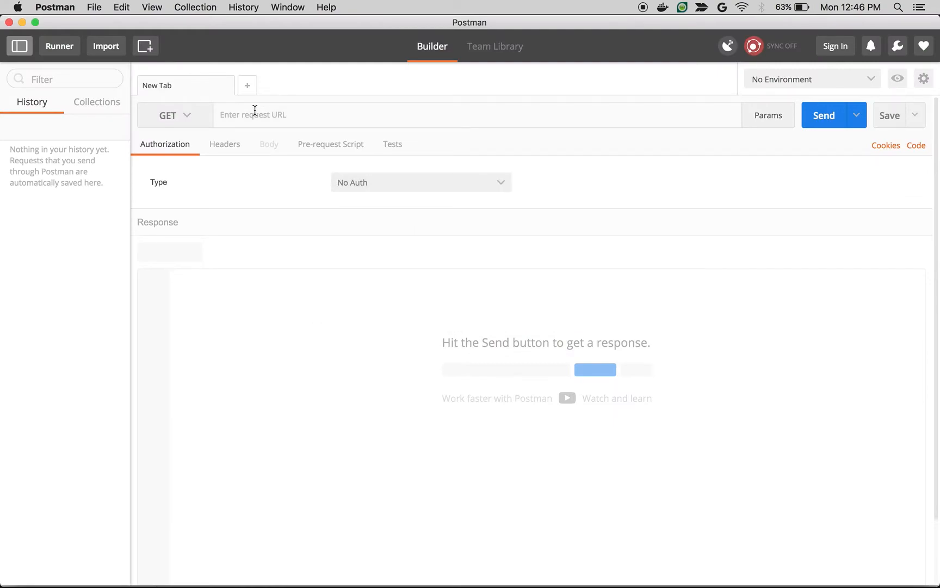
{"action": "left_click", "coordinate": [174, 115]}
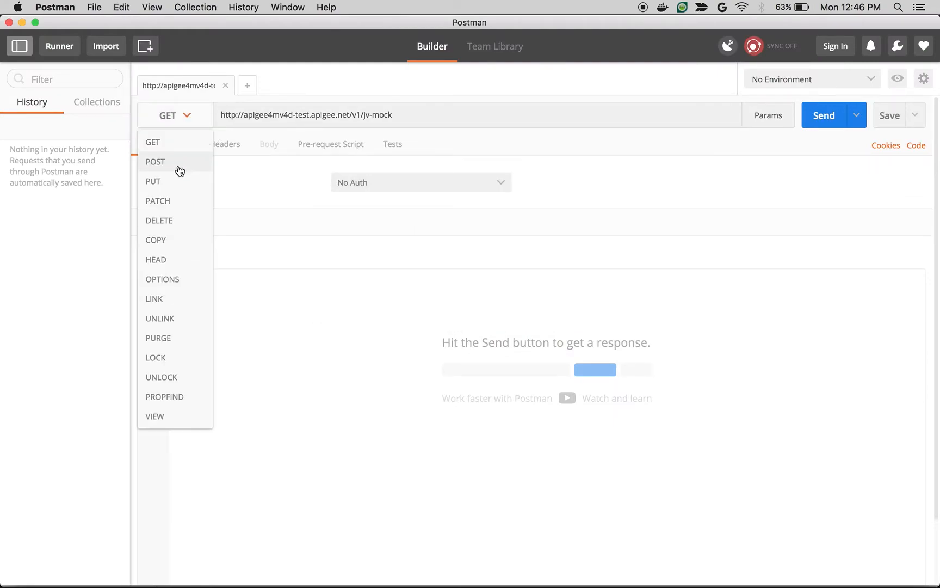
{"action": "left_click", "coordinate": [155, 161]}
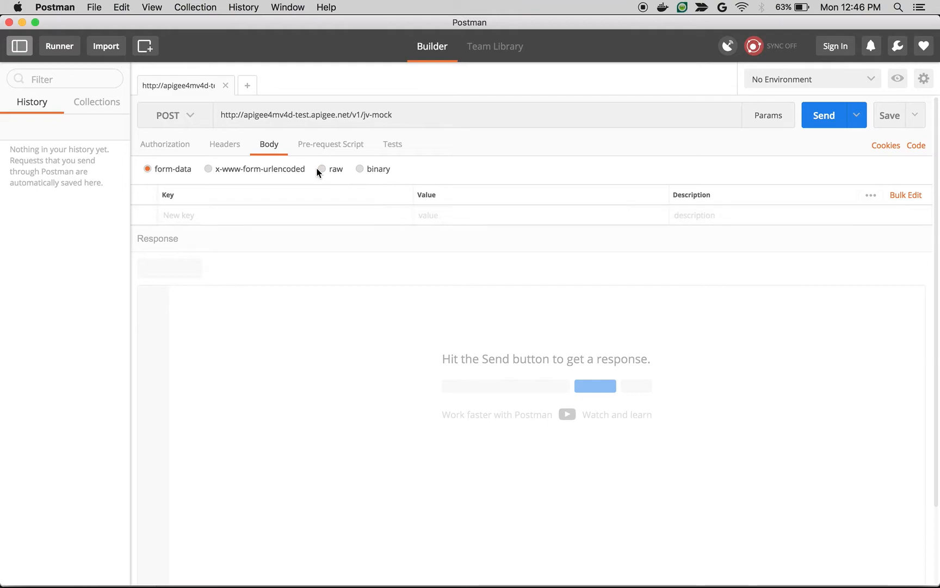
{"action": "left_click", "coordinate": [322, 169]}
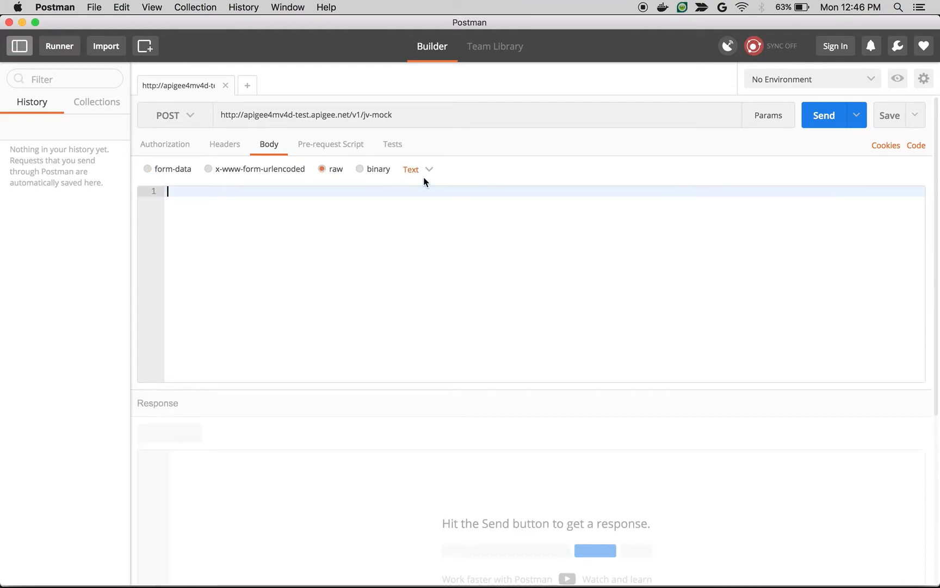
{"action": "mouse_move", "coordinate": [422, 176]}
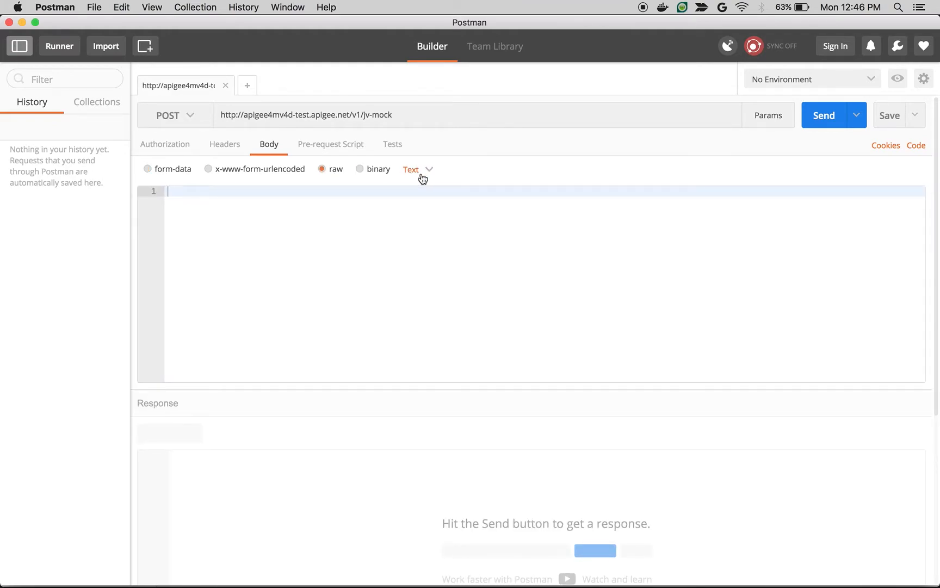
Set the body format to JSON (application/json) and begin typing the JSON body
{"action": "left_click", "coordinate": [418, 169]}
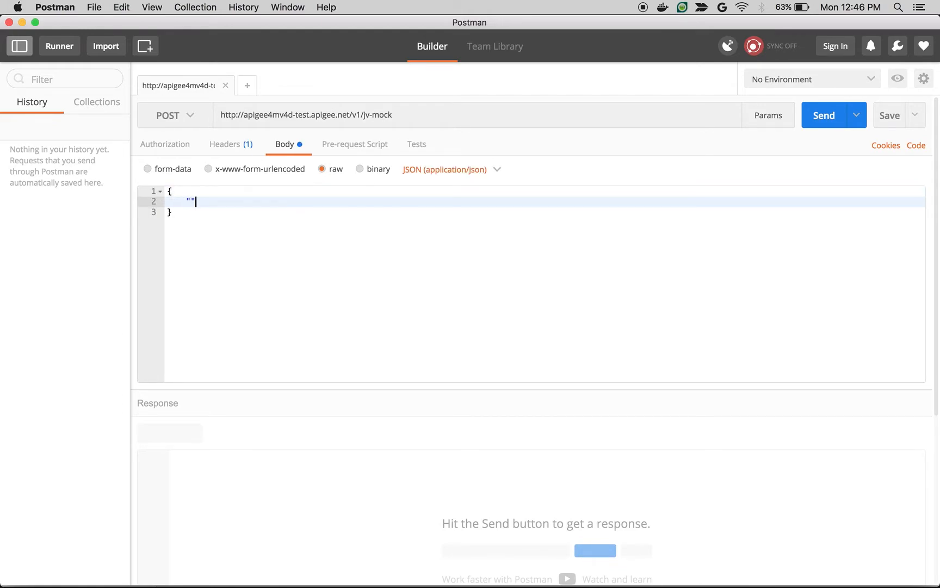
{"action": "type", "text": "json"}
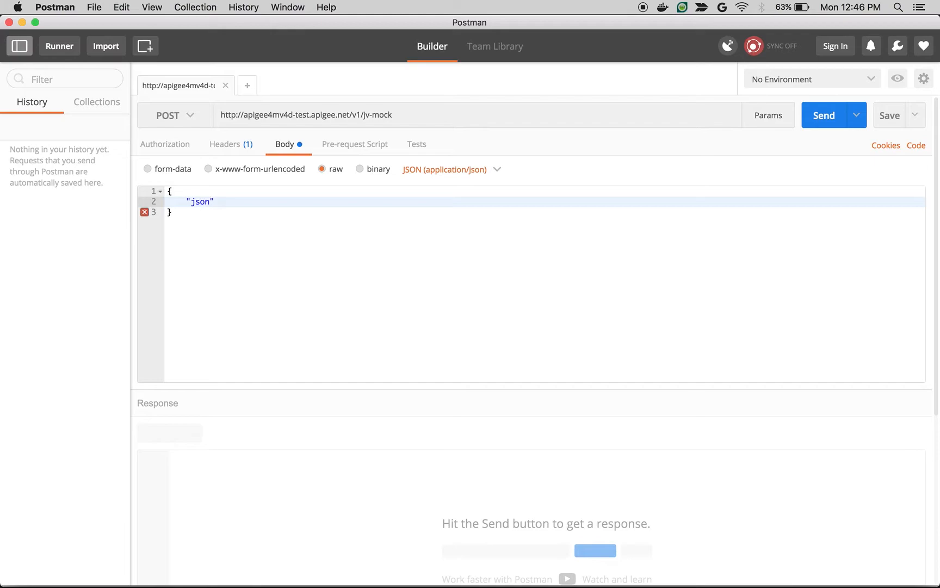
{"action": "type", "text": ":"}
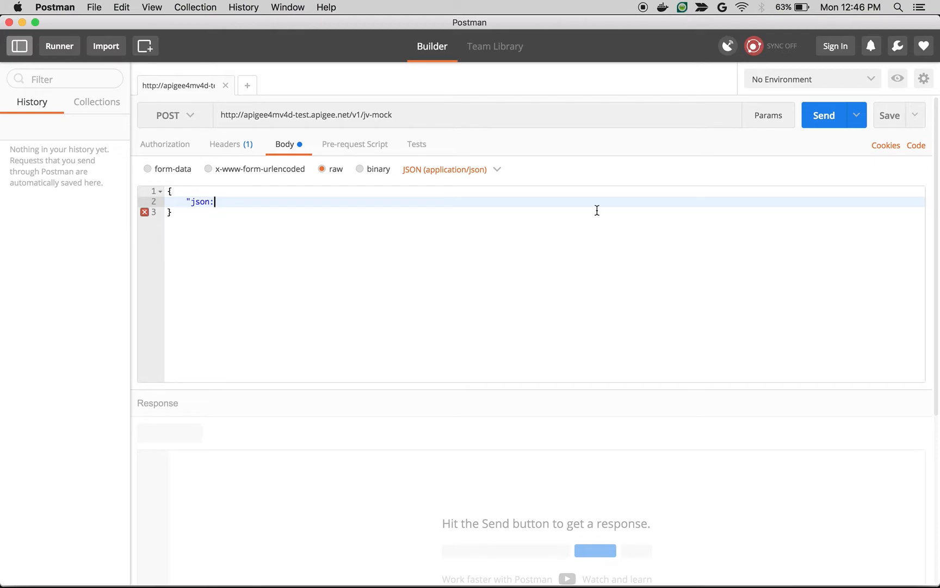
{"action": "left_click", "coordinate": [822, 114]}
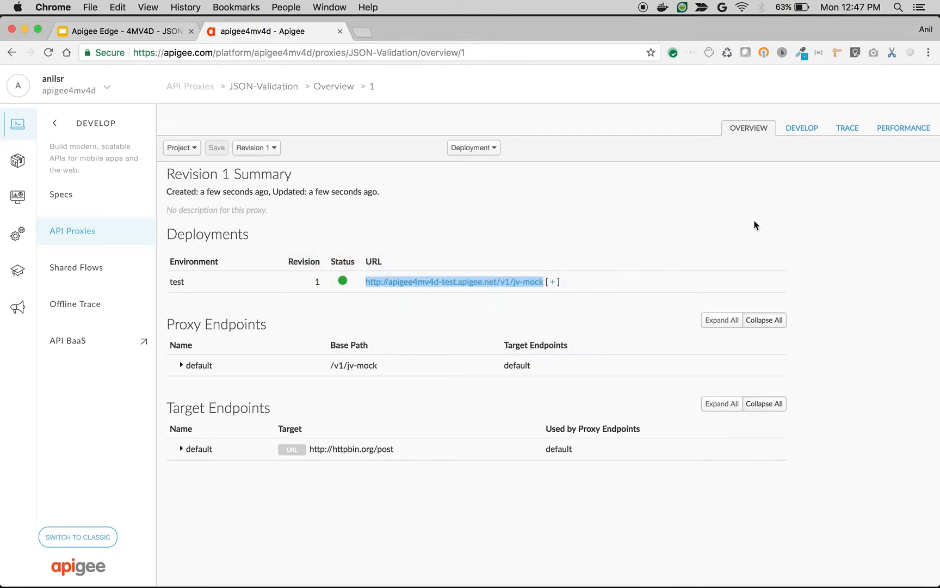
{"action": "mouse_move", "coordinate": [802, 127]}
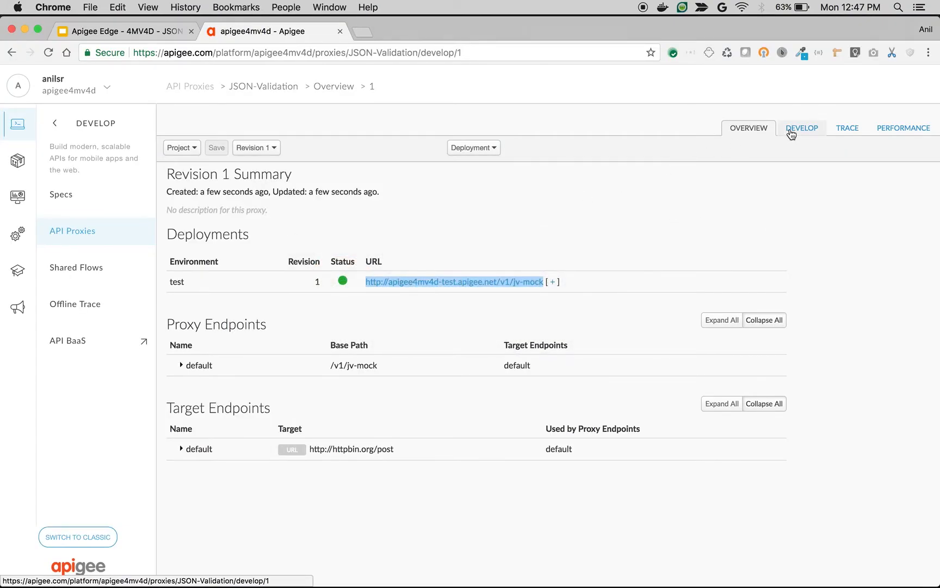
Show the JSON-Validation proxy's develop editor with the default PreFlow code
{"action": "left_click", "coordinate": [803, 127]}
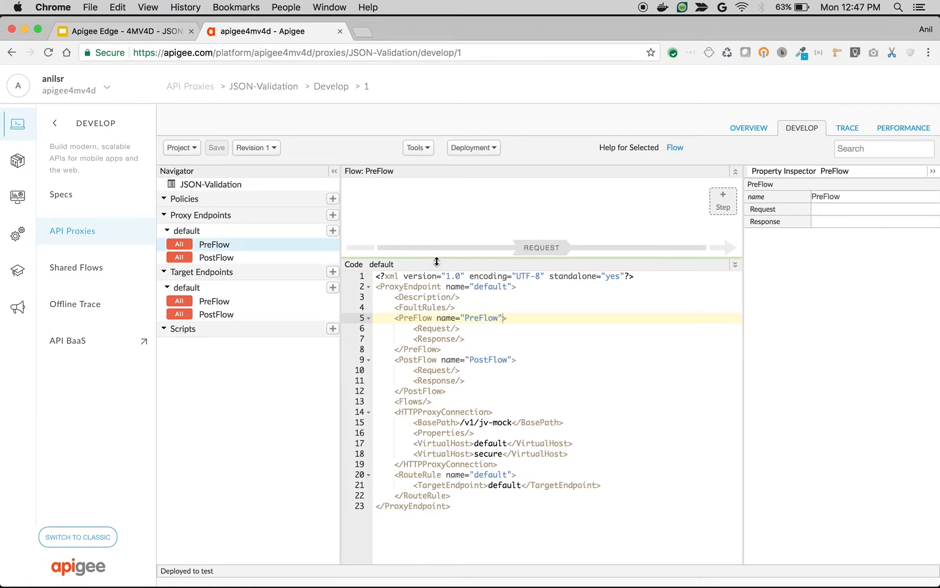
Add a SOAP Message Validation step to PreFlow and name it JSON-Validation
{"action": "left_click", "coordinate": [722, 198]}
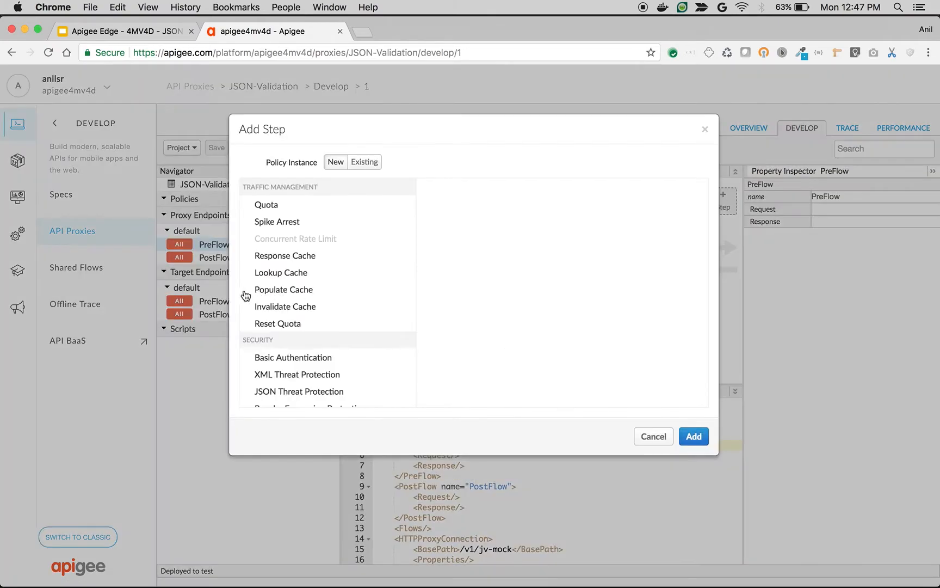
{"action": "scroll", "scroll_direction": "down", "scroll_amount": 3}
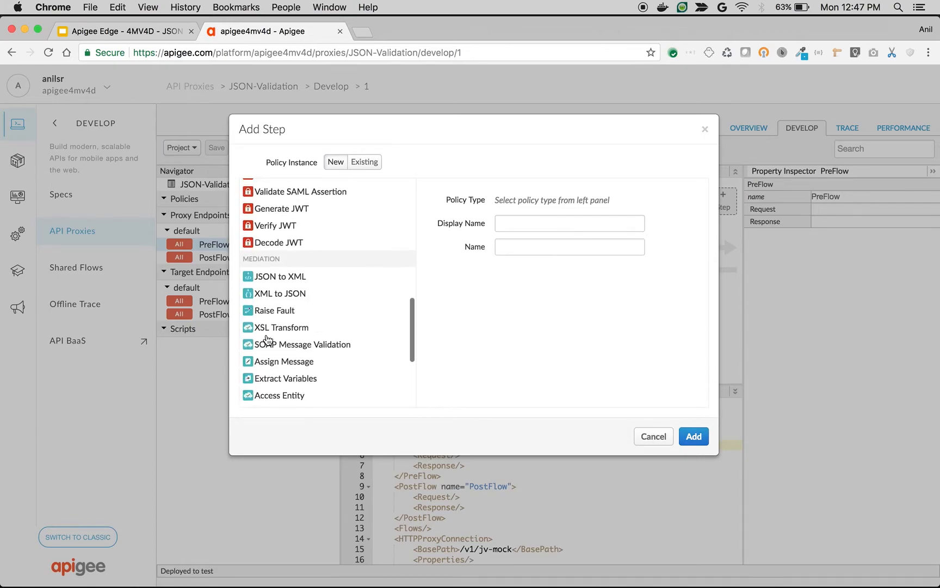
{"action": "left_click", "coordinate": [303, 331]}
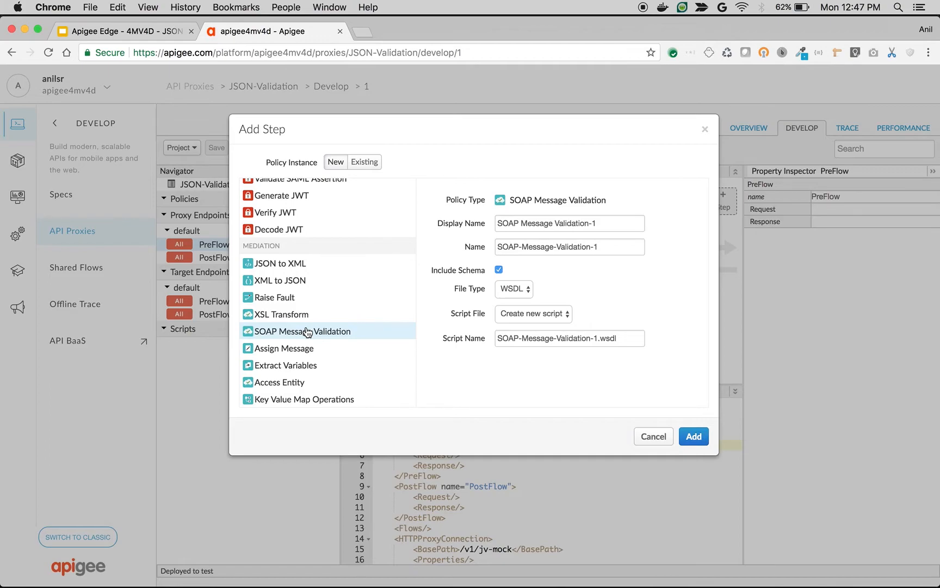
{"action": "mouse_move", "coordinate": [549, 223]}
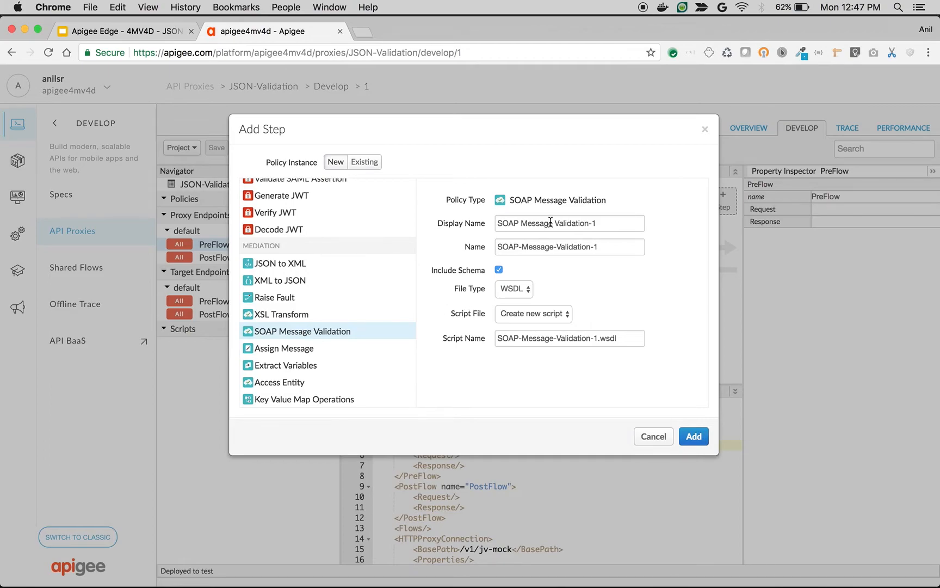
{"action": "type", "text": "JSON-Va"}
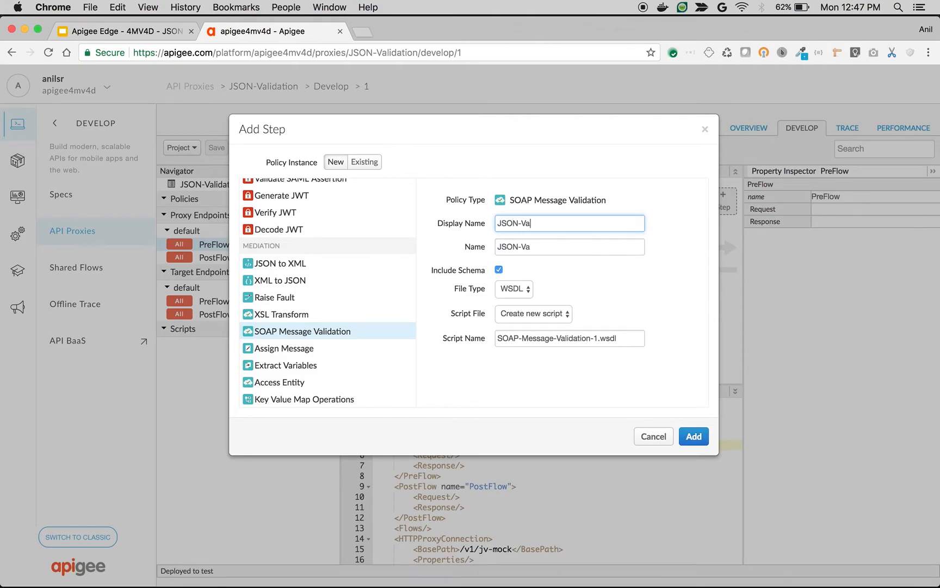
Set the policy's schema file type to XSD and attach it to the PreFlow
{"action": "left_click", "coordinate": [513, 288]}
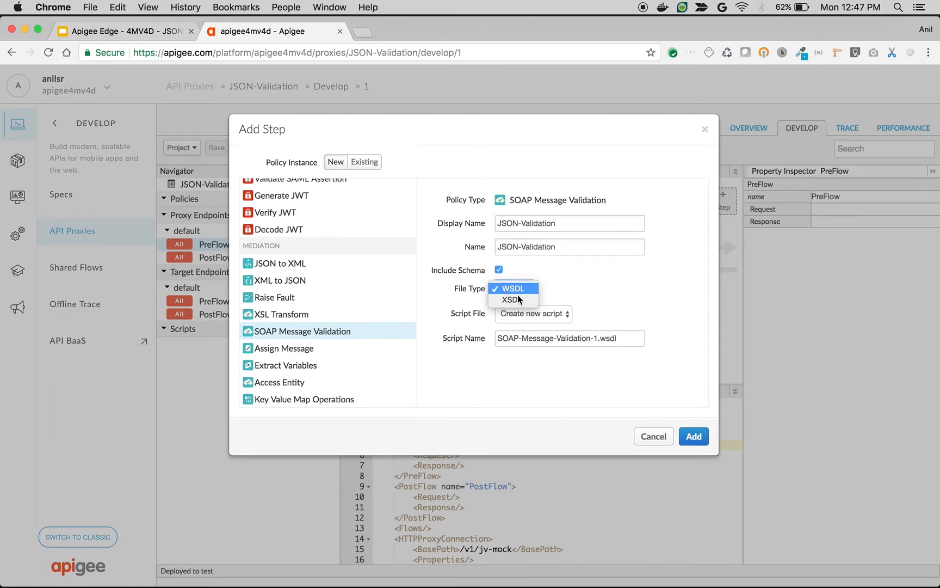
{"action": "left_click", "coordinate": [510, 299]}
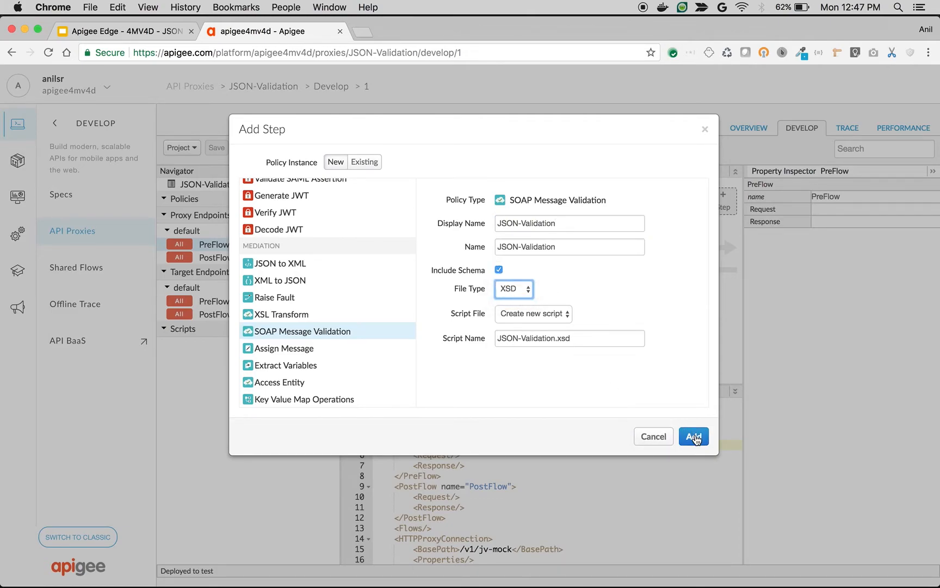
{"action": "left_click", "coordinate": [693, 436]}
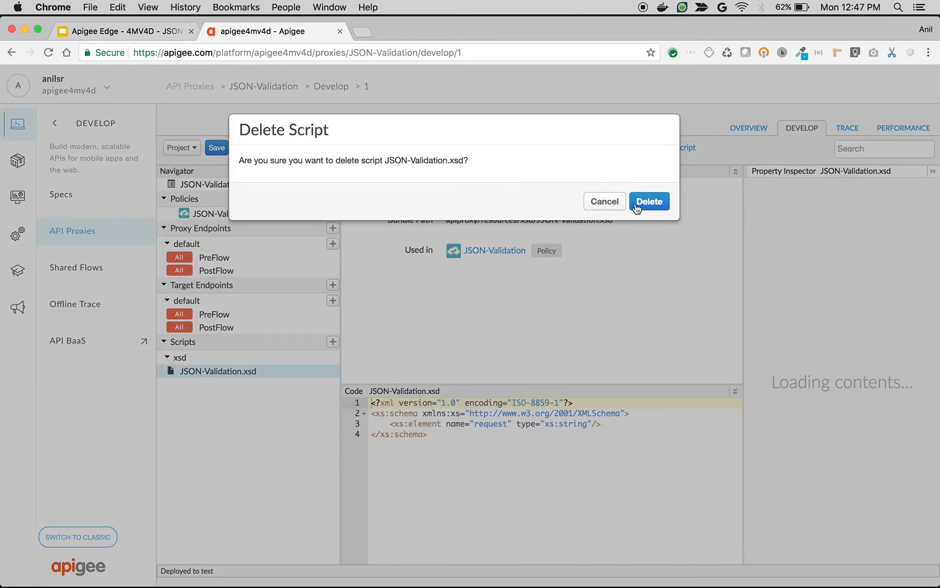
Confirm deleting the JSON-Validation.xsd schema script
{"action": "left_click", "coordinate": [649, 202]}
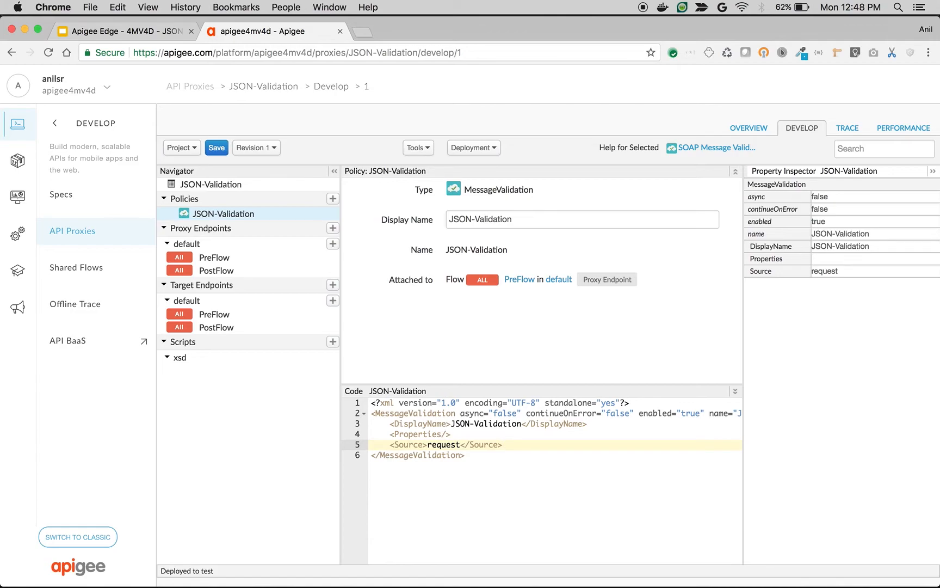
Save the proxy as new revision 2 and deploy it to the test environment
{"action": "left_click", "coordinate": [216, 148]}
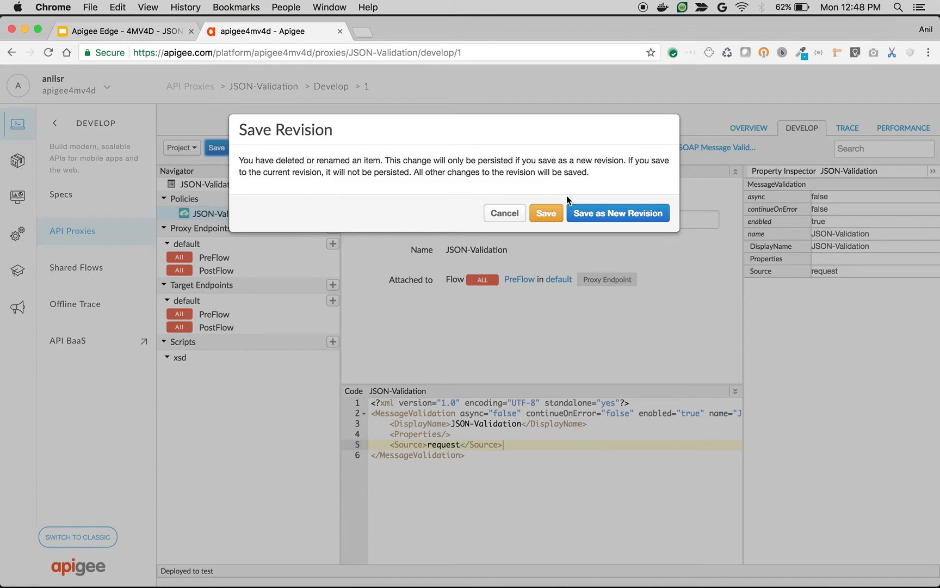
{"action": "left_click", "coordinate": [617, 213]}
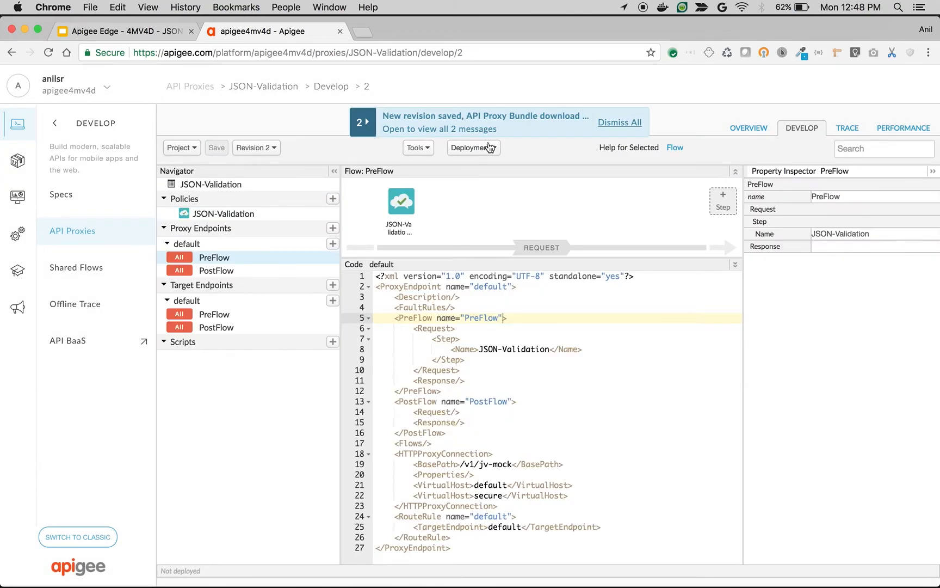
{"action": "left_click", "coordinate": [474, 148]}
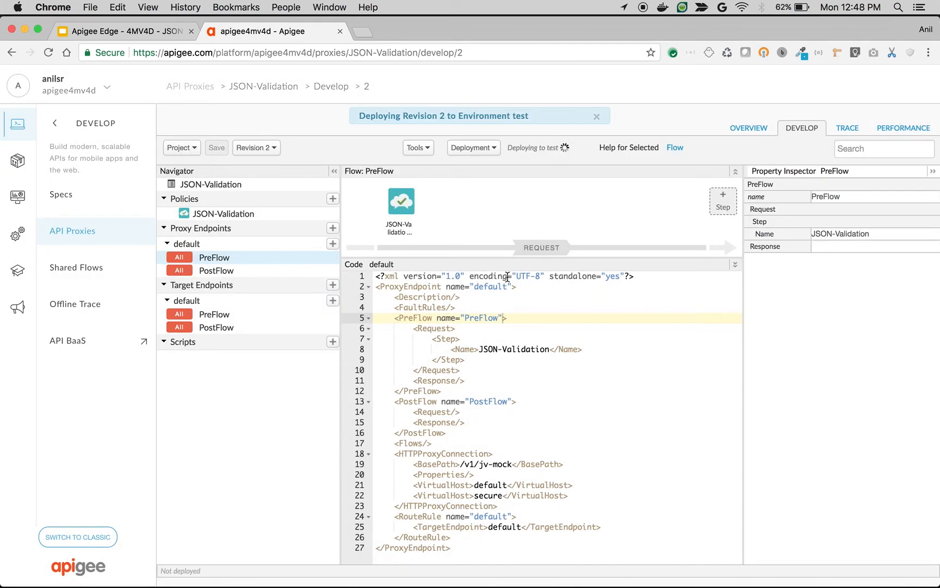
{"action": "mouse_move", "coordinate": [549, 256]}
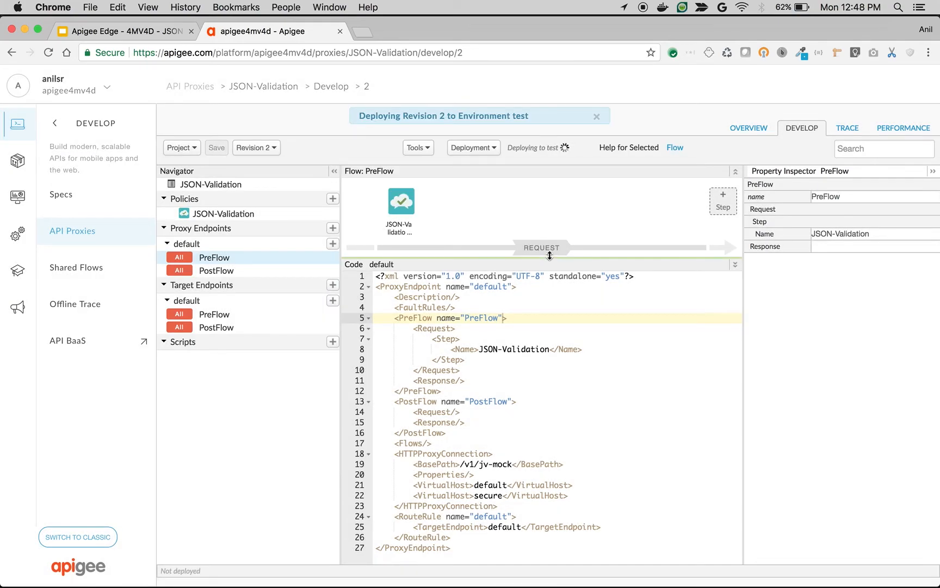
{"action": "mouse_move", "coordinate": [845, 128]}
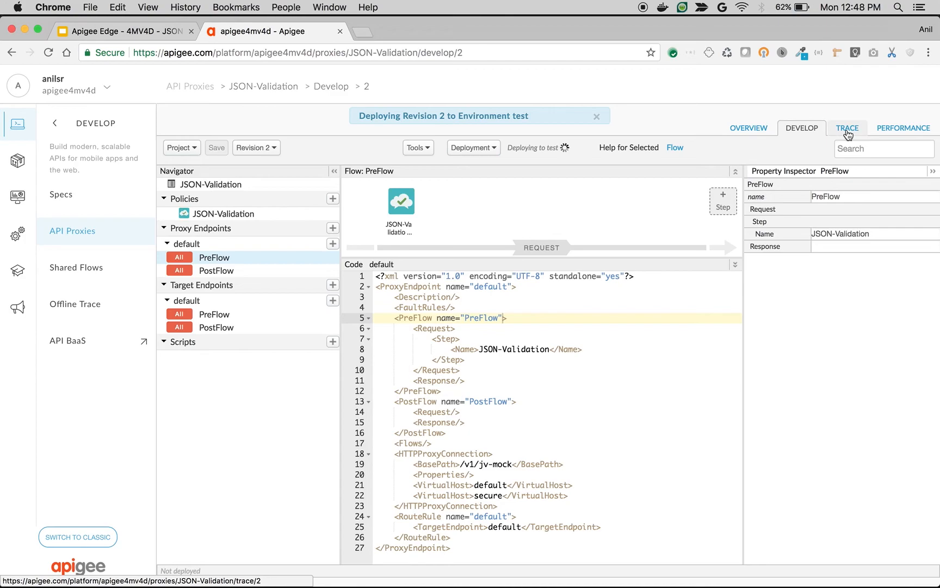
{"action": "left_click", "coordinate": [846, 127]}
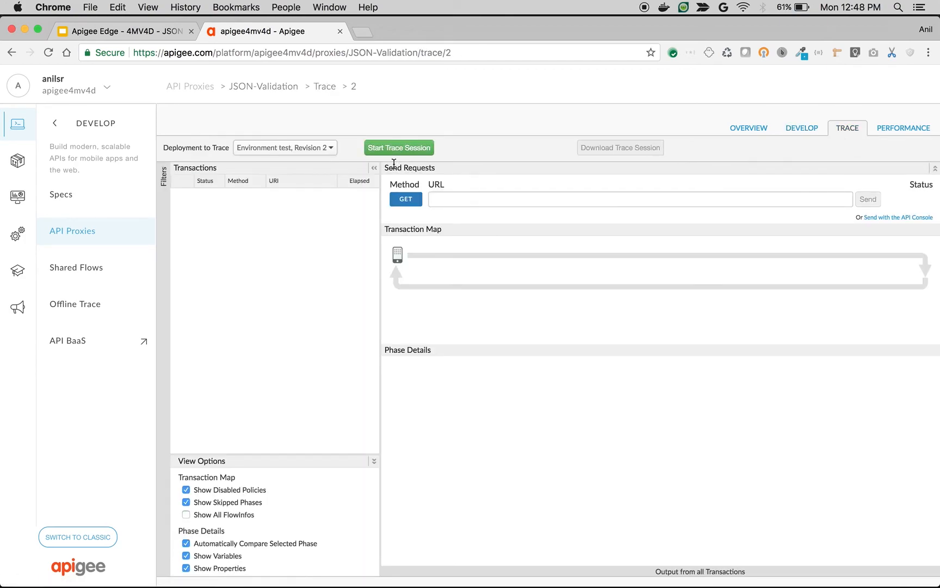
{"action": "type", "text": "http://apigee4mv4d-test.apigee.net/v1/jv-mock"}
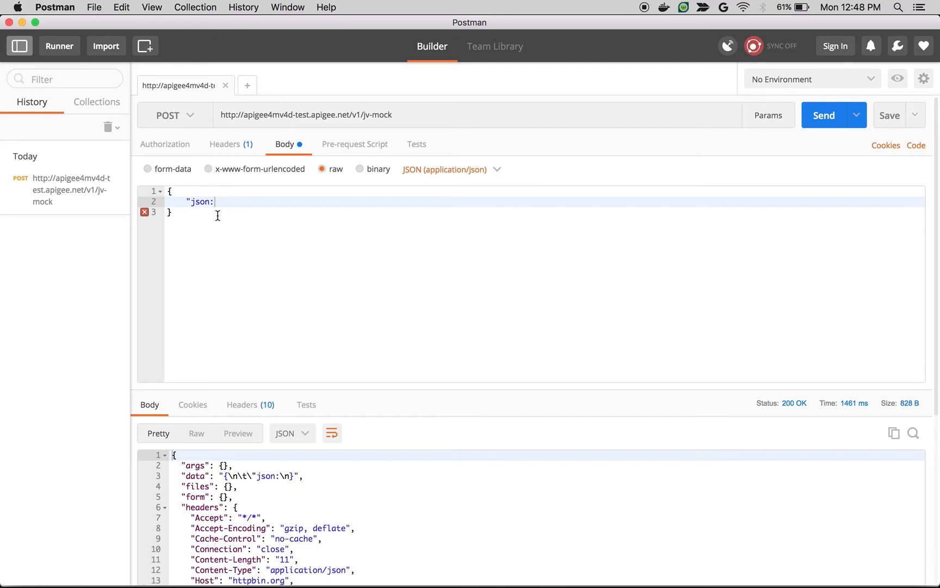
{"action": "mouse_move", "coordinate": [824, 116]}
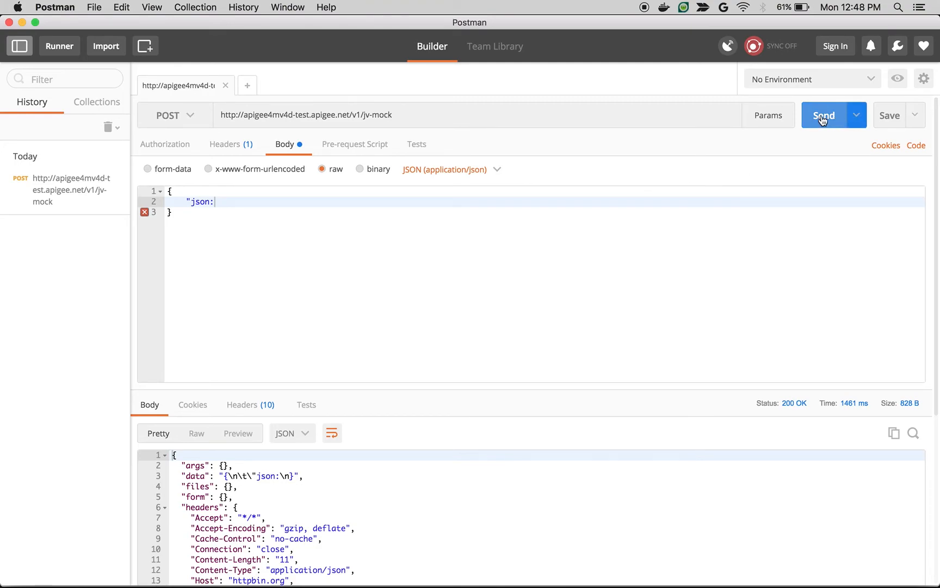
Send the malformed JSON POST and receive the 500 JSON-Validation fault
{"action": "left_click", "coordinate": [824, 115]}
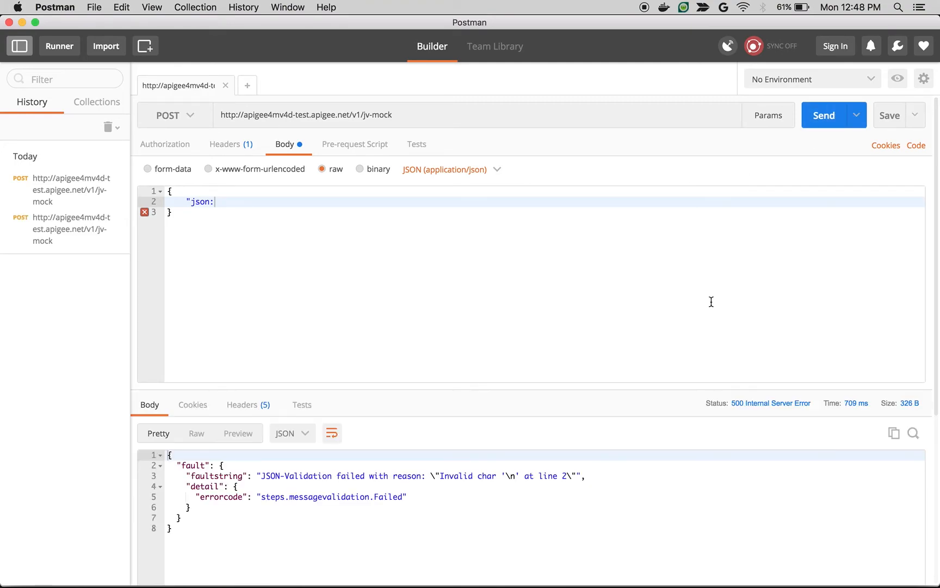
{"action": "mouse_move", "coordinate": [334, 479]}
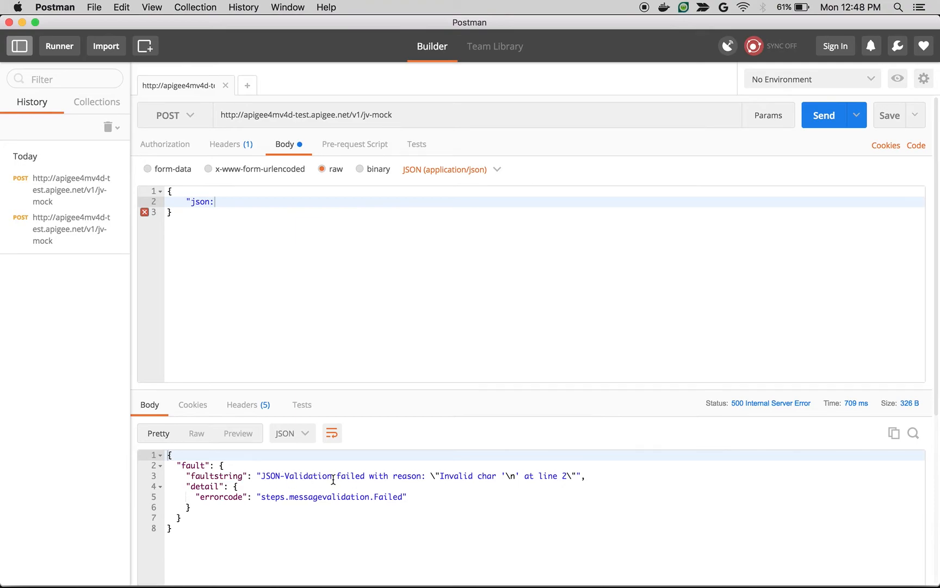
{"action": "mouse_move", "coordinate": [412, 483]}
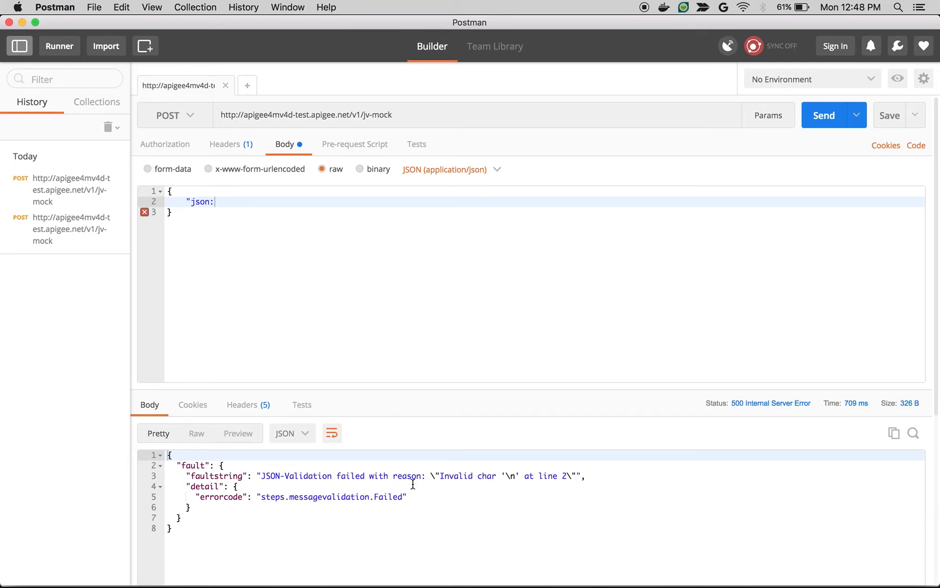
{"action": "mouse_move", "coordinate": [400, 367]}
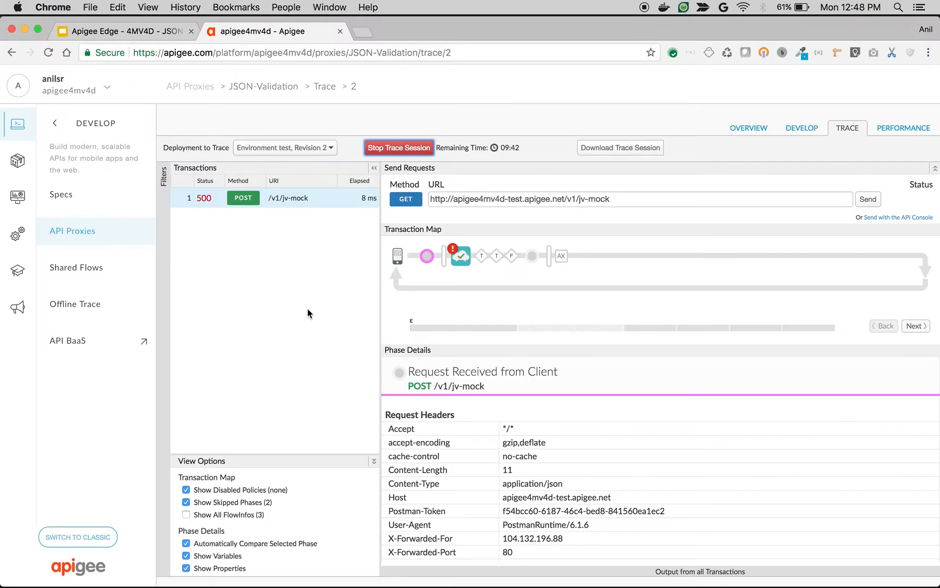
Inspect the JSON-Validation step details of the failed 500 transaction in the trace map
{"action": "left_click", "coordinate": [460, 256]}
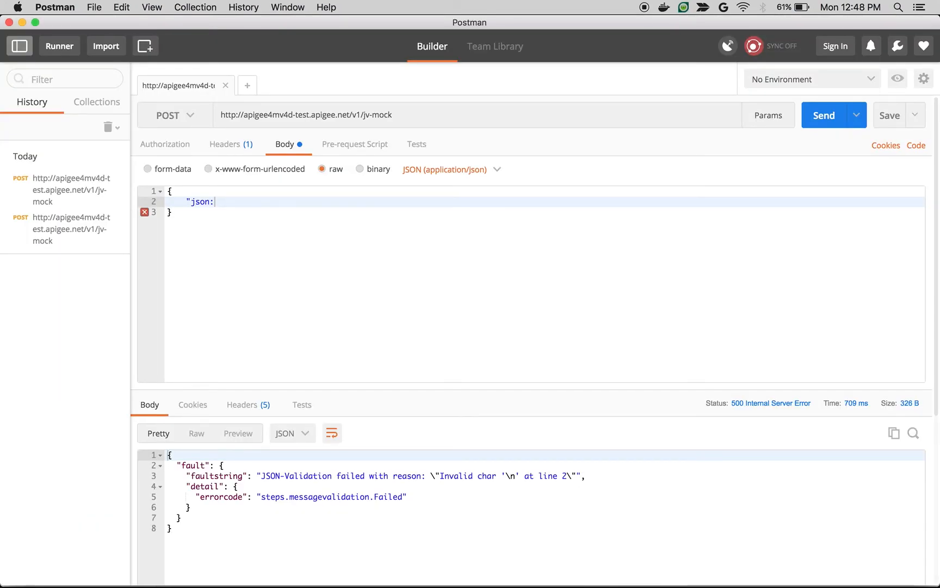
Send the request again with the valid body {"hello": "world"}
{"action": "type", "text": "\""}
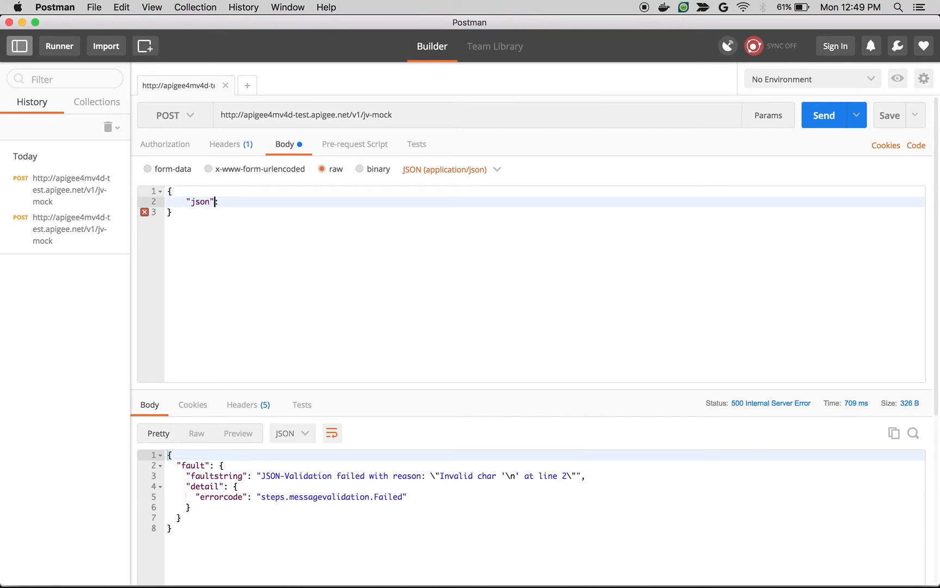
{"action": "double_click", "coordinate": [201, 201]}
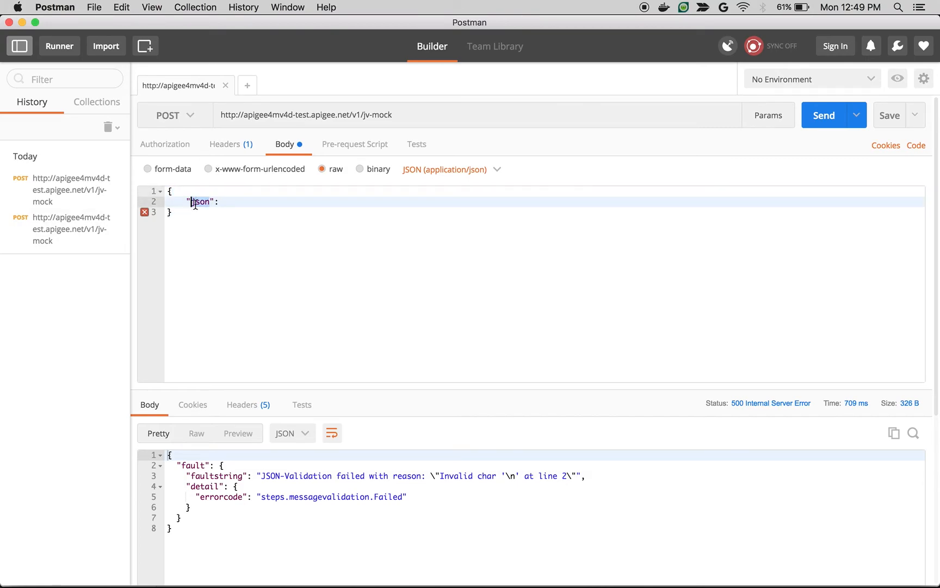
{"action": "type", "text": "\"hello\": \""}
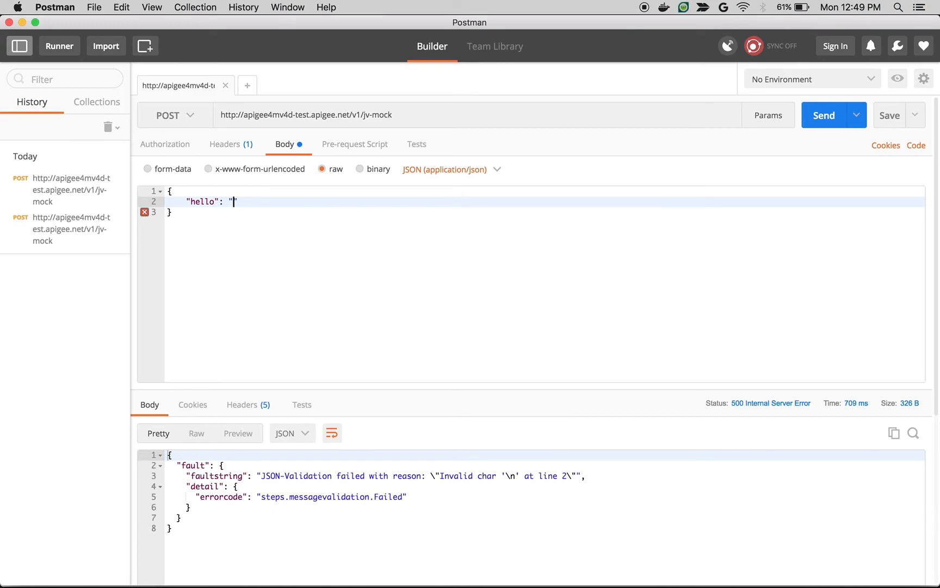
{"action": "type", "text": "world"}
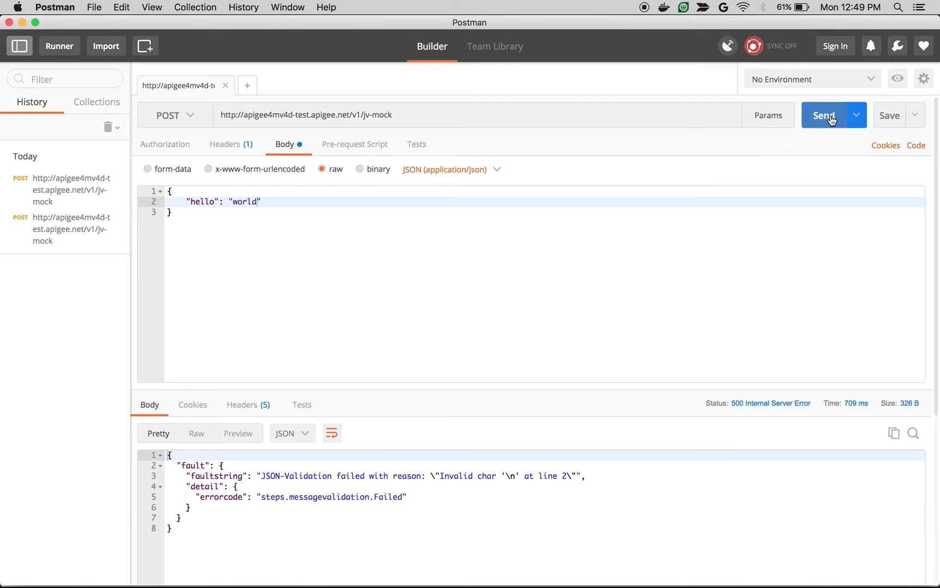
{"action": "left_click", "coordinate": [823, 116]}
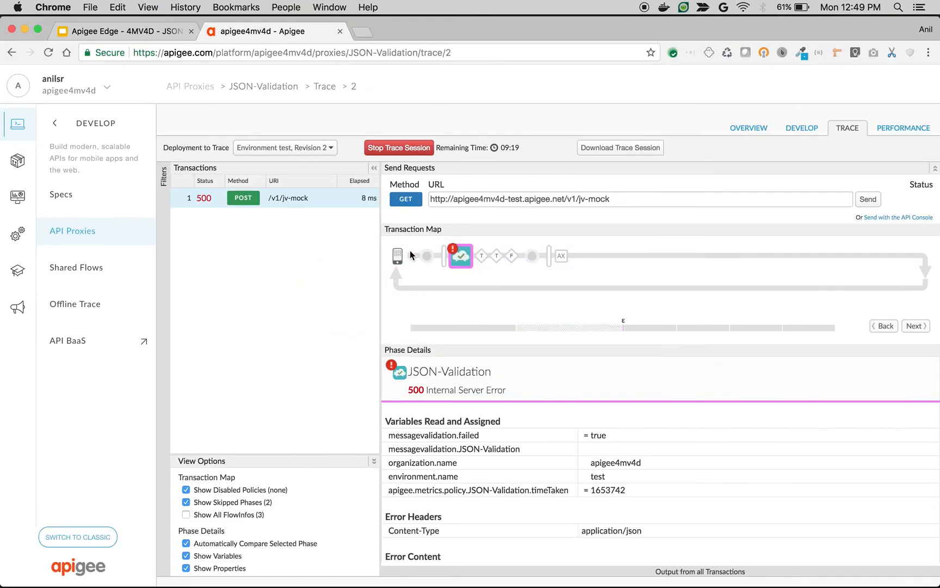
Inspect the new 200 OK transaction in Trace, then go back to the DEVELOP view
{"action": "left_click", "coordinate": [867, 199]}
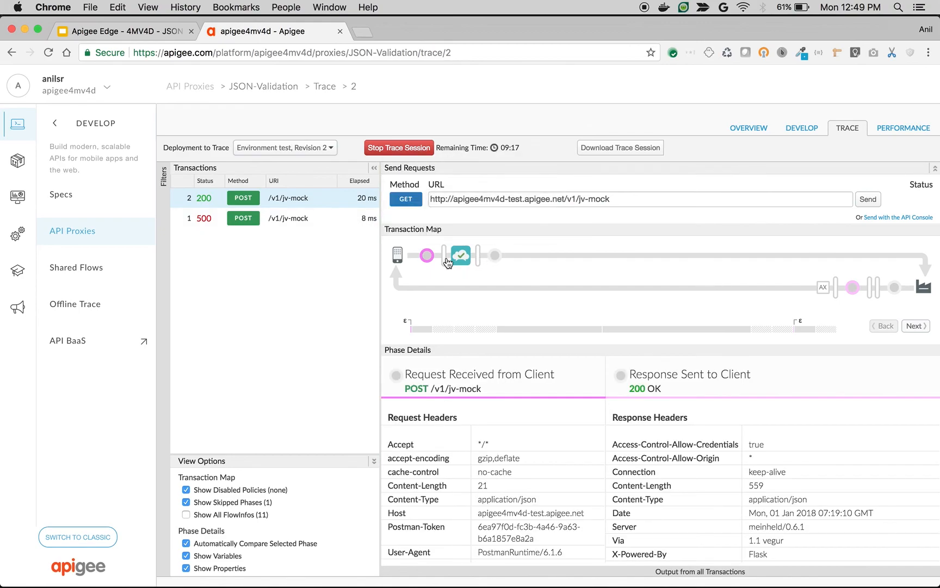
{"action": "mouse_move", "coordinate": [462, 256]}
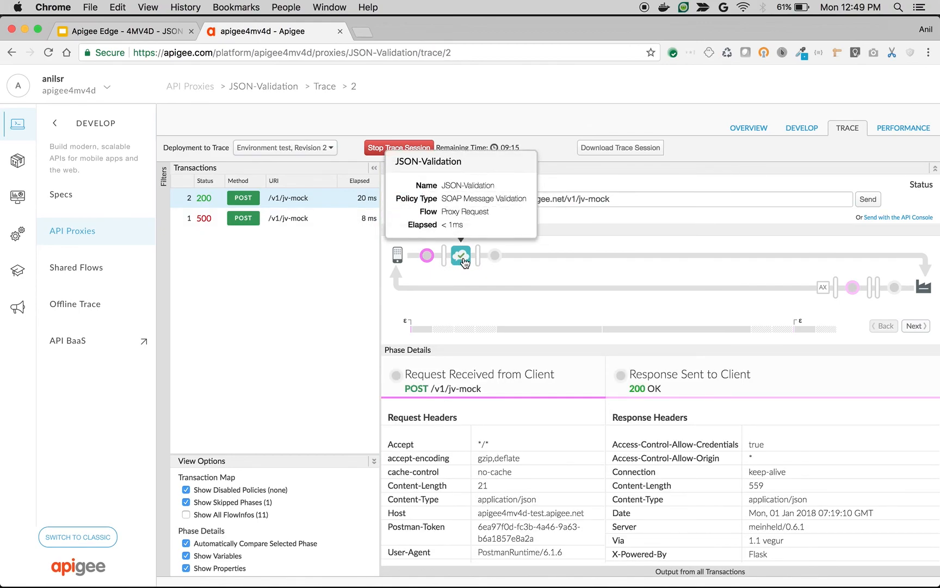
{"action": "left_click", "coordinate": [801, 127]}
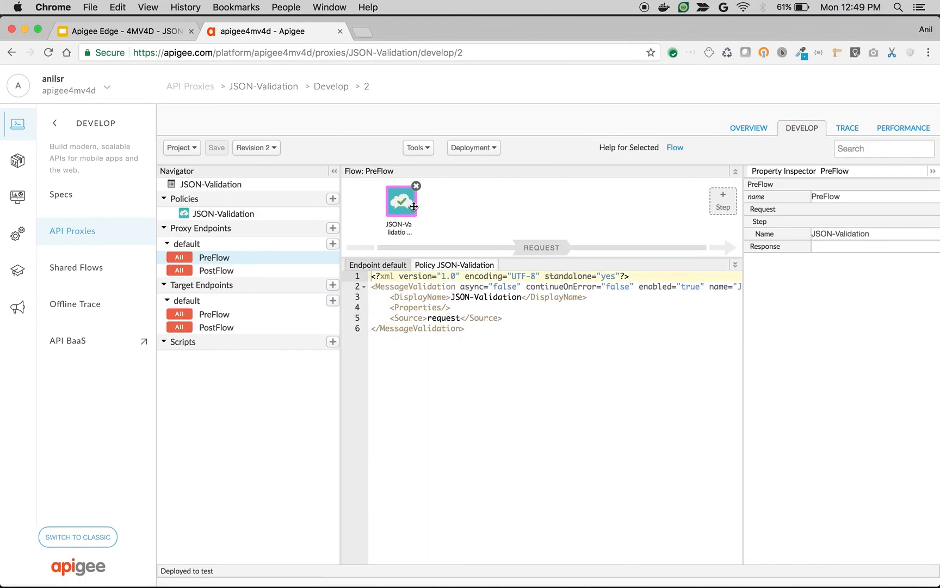